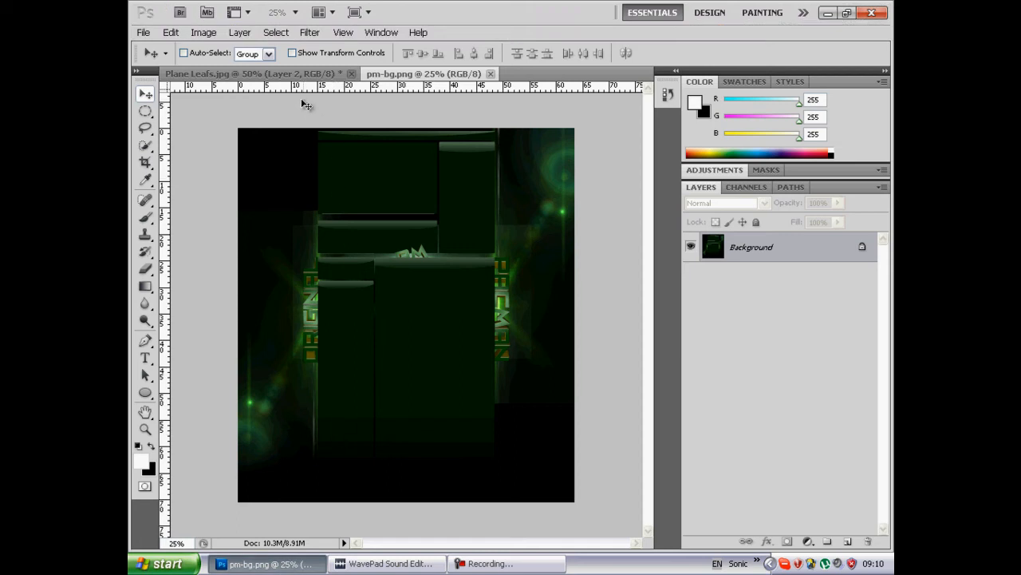
# - Switch to Plane Leafs.jpg and step history back to the shaded droplet stage
pyautogui.click(255, 73)
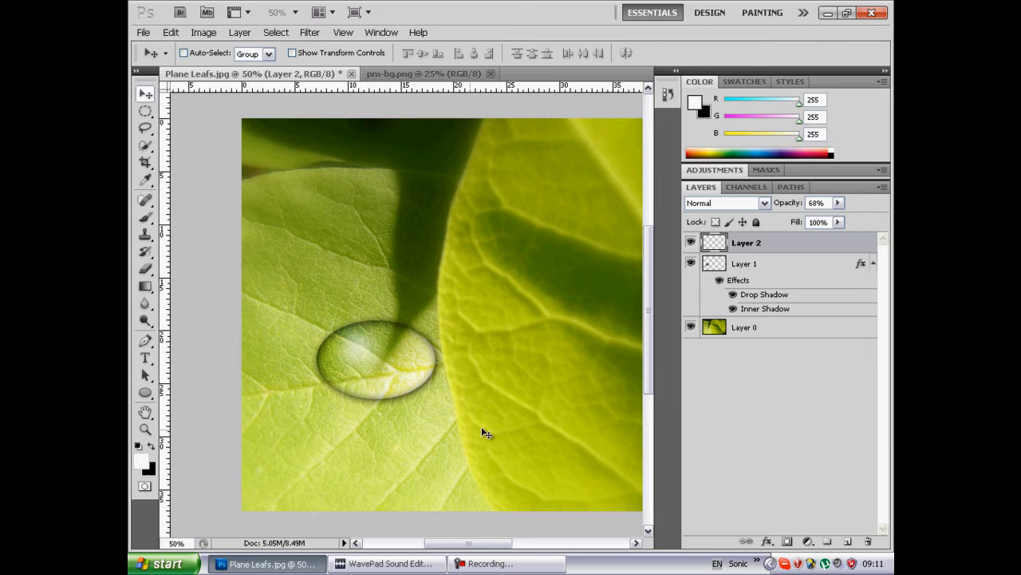
pyautogui.moveTo(502, 402)
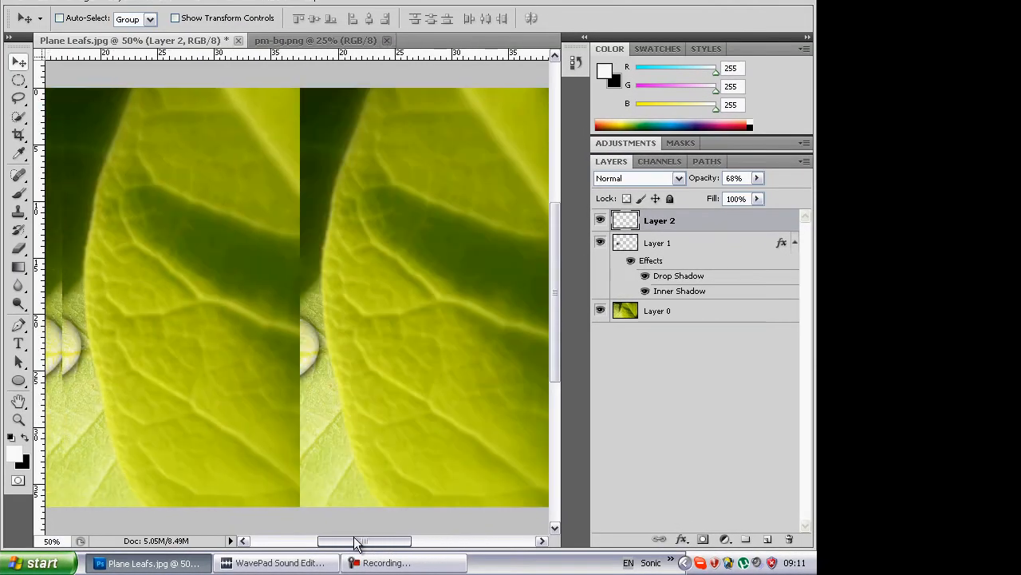
pyautogui.moveTo(364, 541); pyautogui.dragTo(359, 541)
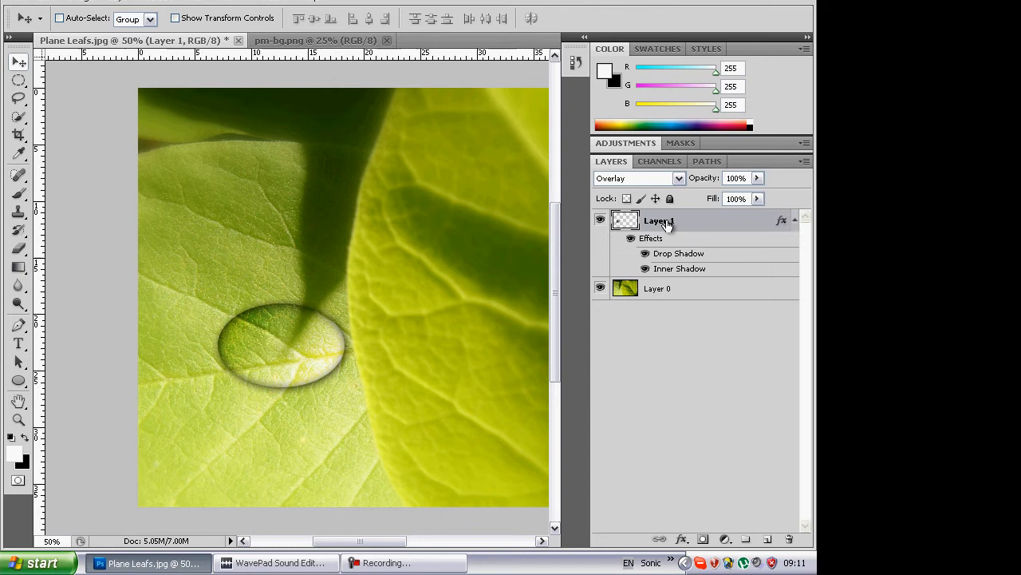
# - Revert to empty Layer 1 and draw a droplet-sized oval with the Elliptical Marquee
pyautogui.click(769, 539)
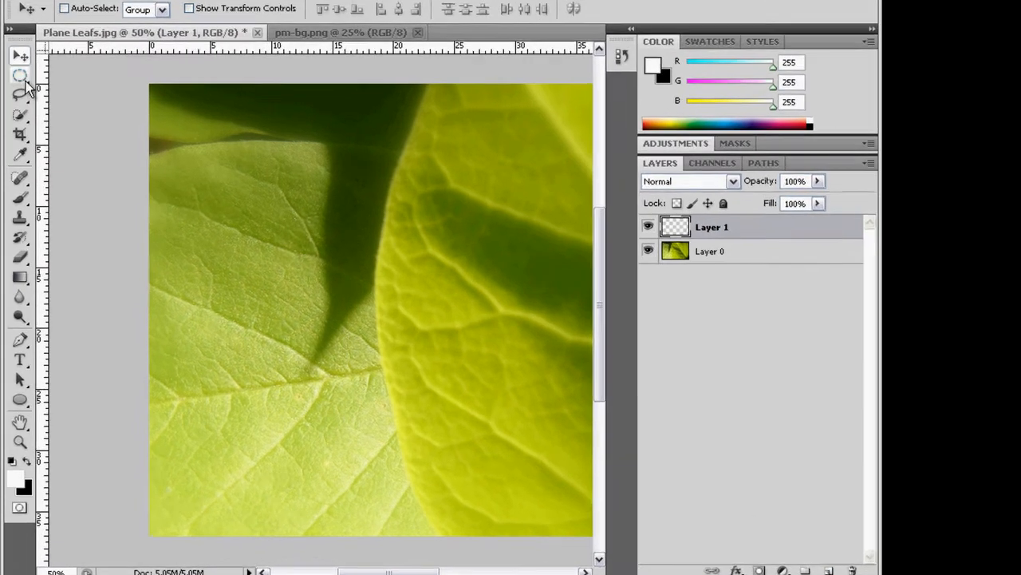
pyautogui.click(20, 75)
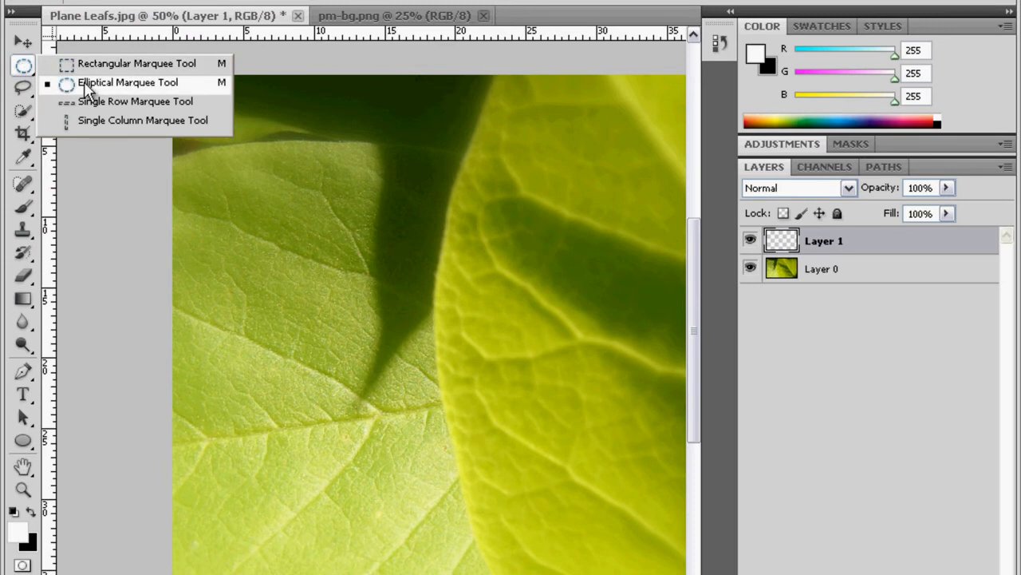
pyautogui.click(128, 83)
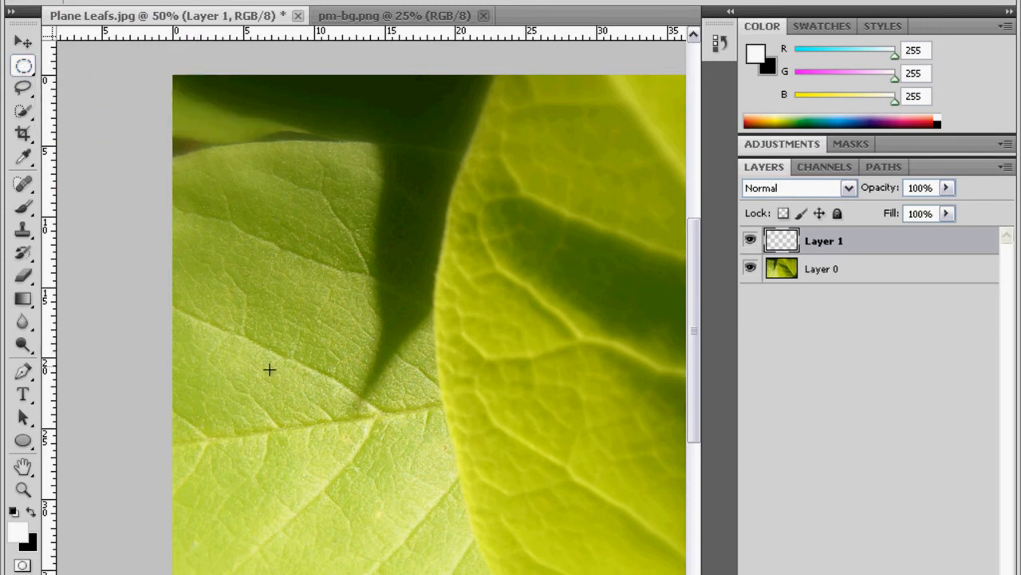
pyautogui.moveTo(269, 370); pyautogui.dragTo(361, 402)
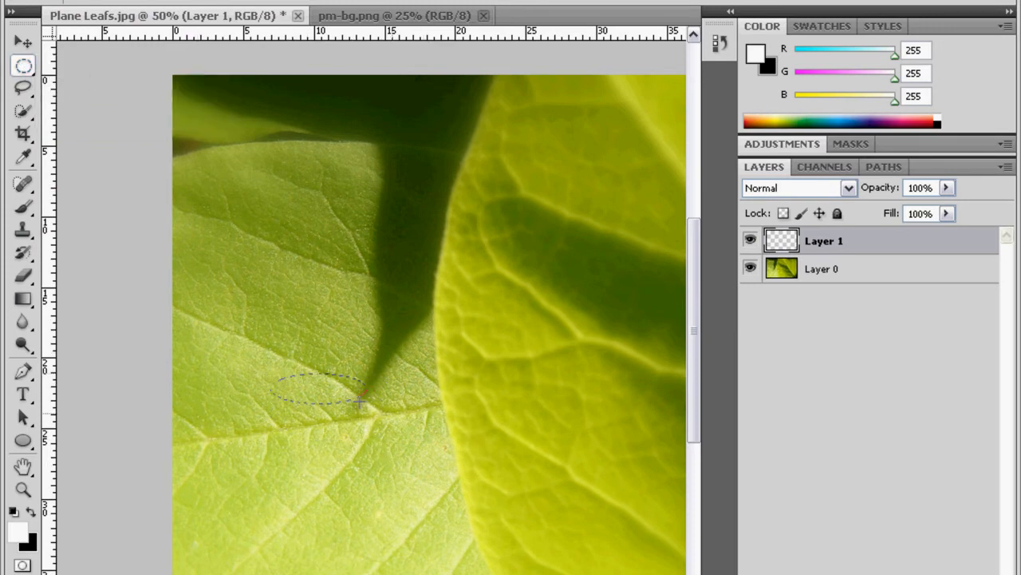
pyautogui.moveTo(359, 399); pyautogui.dragTo(422, 475)
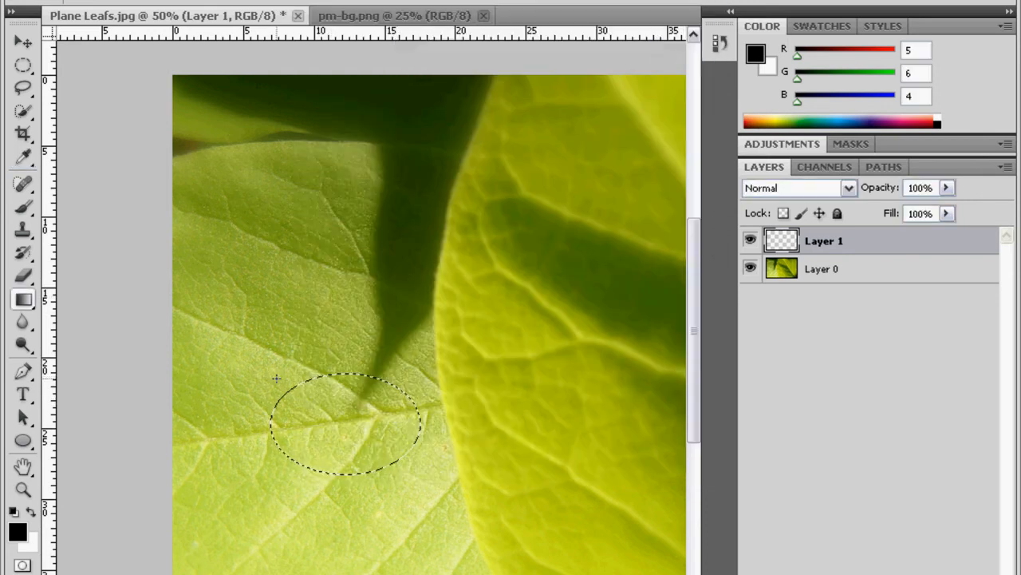
# - Fill the oval with a black-to-white gradient and set Layer 1 to Overlay
pyautogui.moveTo(276, 379); pyautogui.dragTo(412, 492)
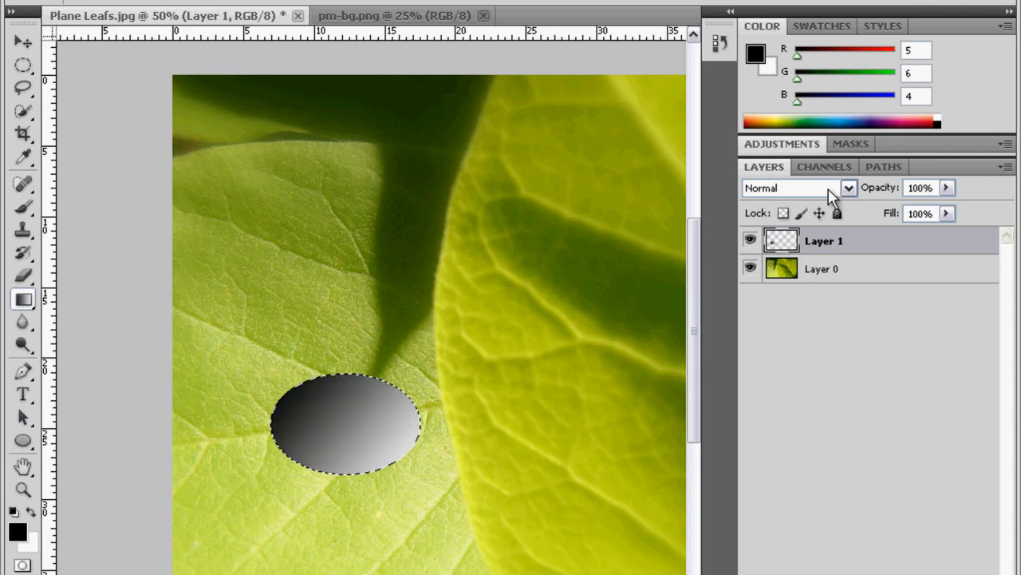
pyautogui.click(849, 189)
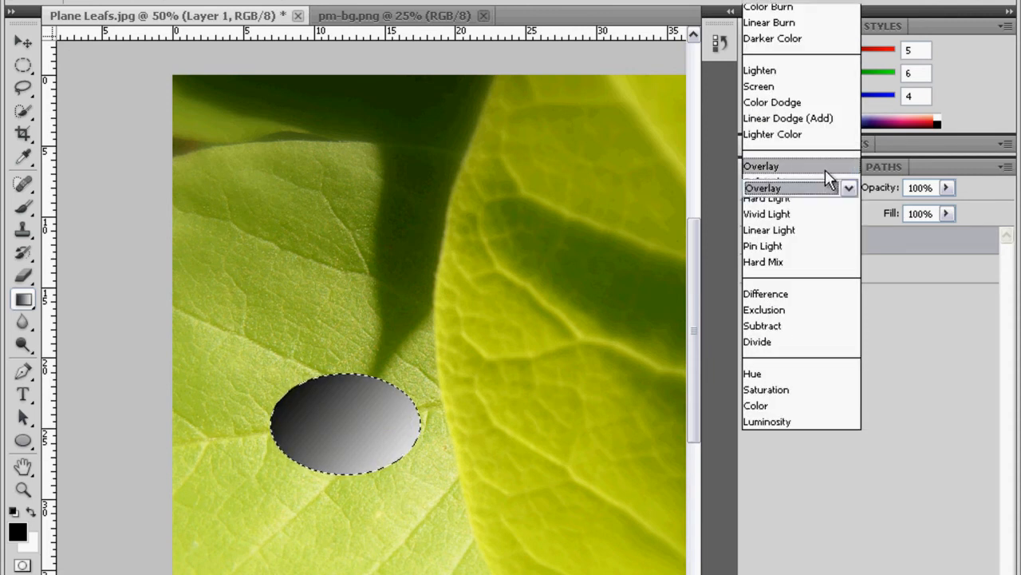
pyautogui.click(761, 166)
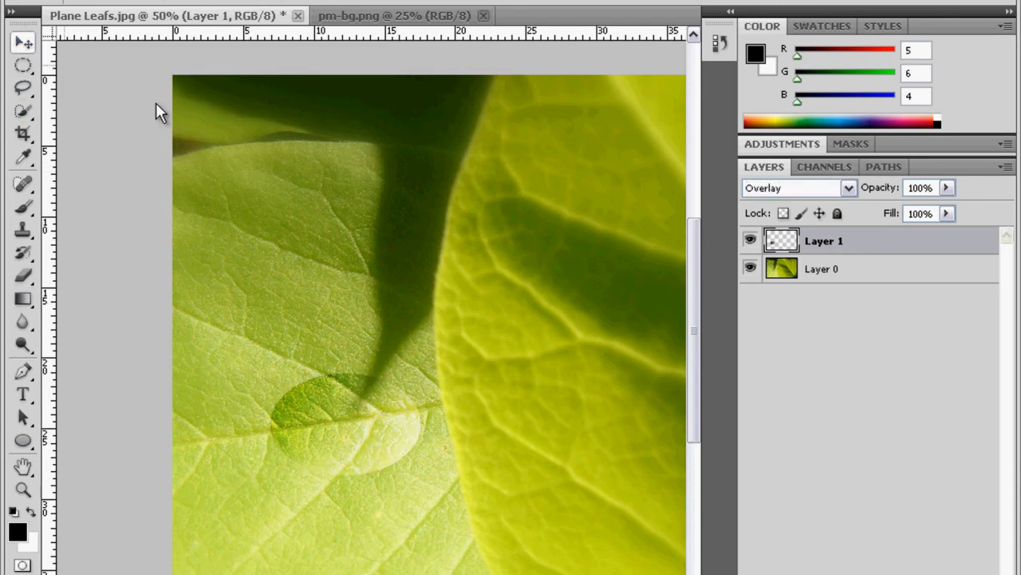
# - Add a larger Drop Shadow and an Inner Shadow of about 27 px size to Layer 1
pyautogui.rightClick(823, 239)
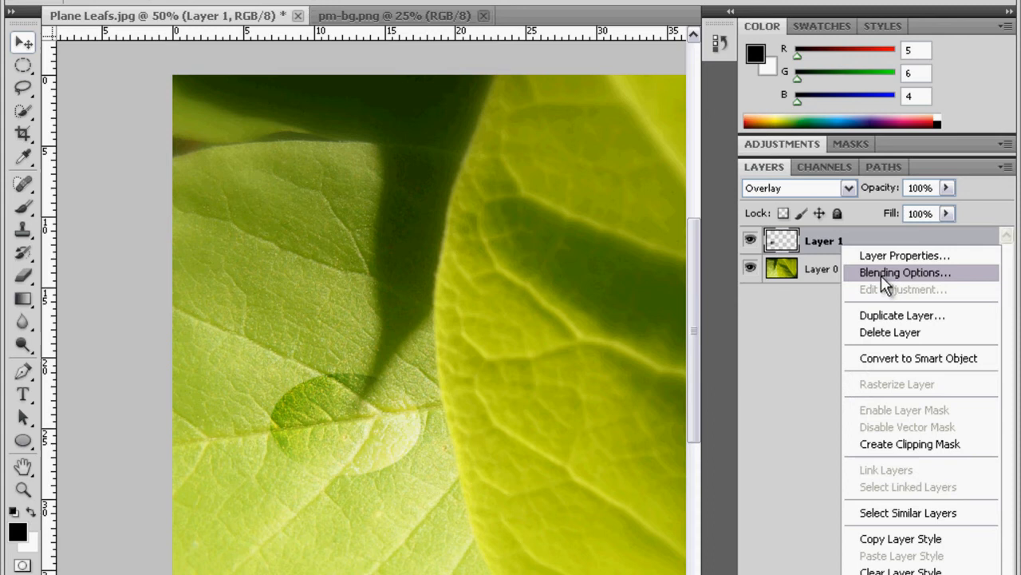
pyautogui.click(905, 271)
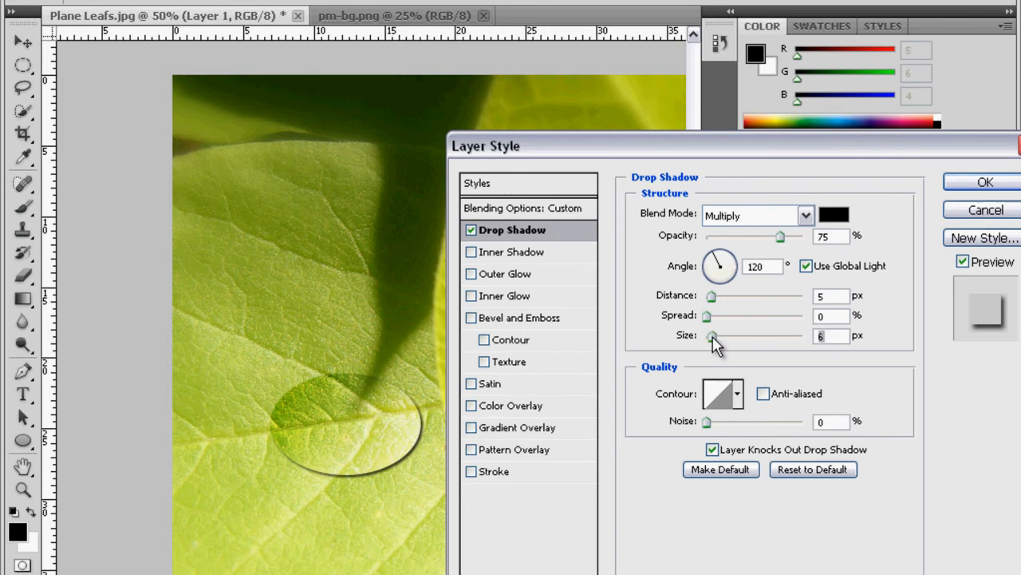
pyautogui.moveTo(712, 335); pyautogui.dragTo(725, 335)
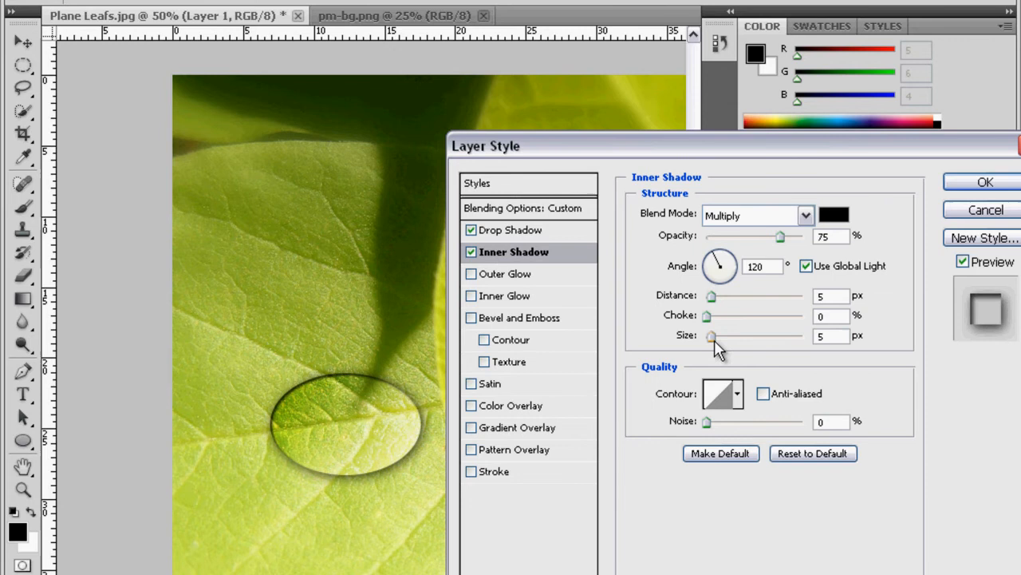
pyautogui.moveTo(712, 336); pyautogui.dragTo(721, 335)
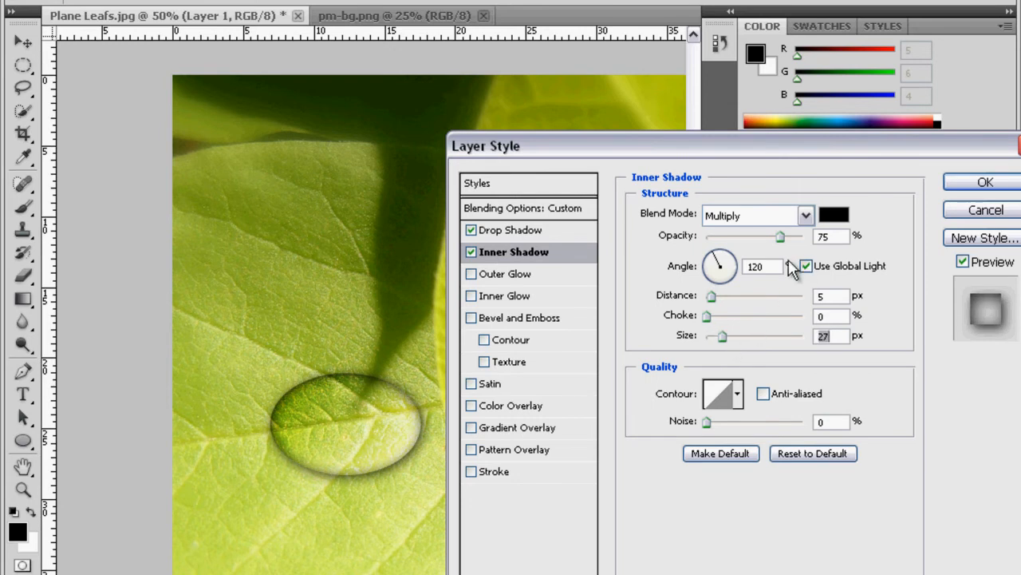
pyautogui.click(986, 181)
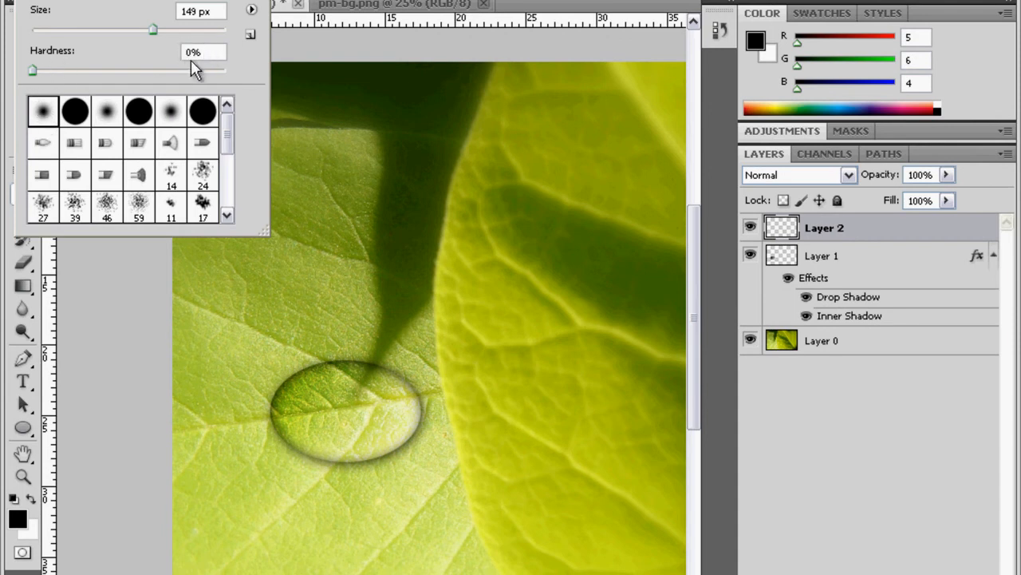
pyautogui.moveTo(428, 67)
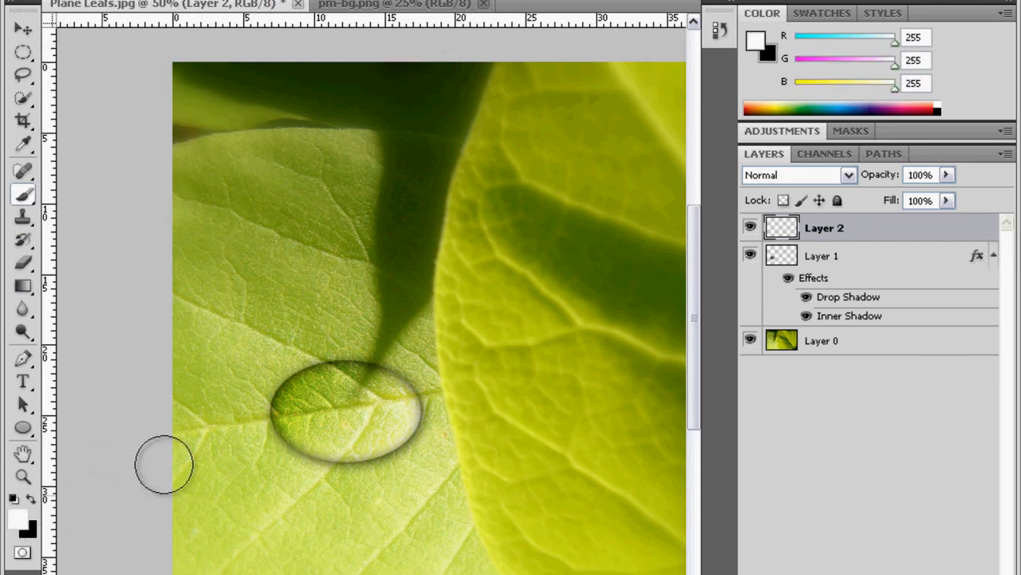
pyautogui.moveTo(220, 454)
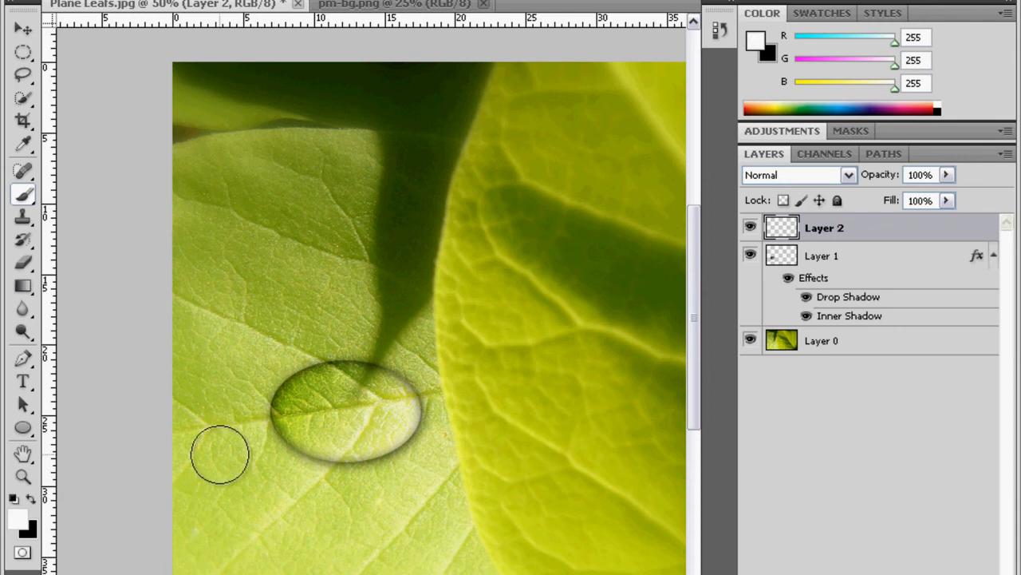
pyautogui.moveTo(327, 402)
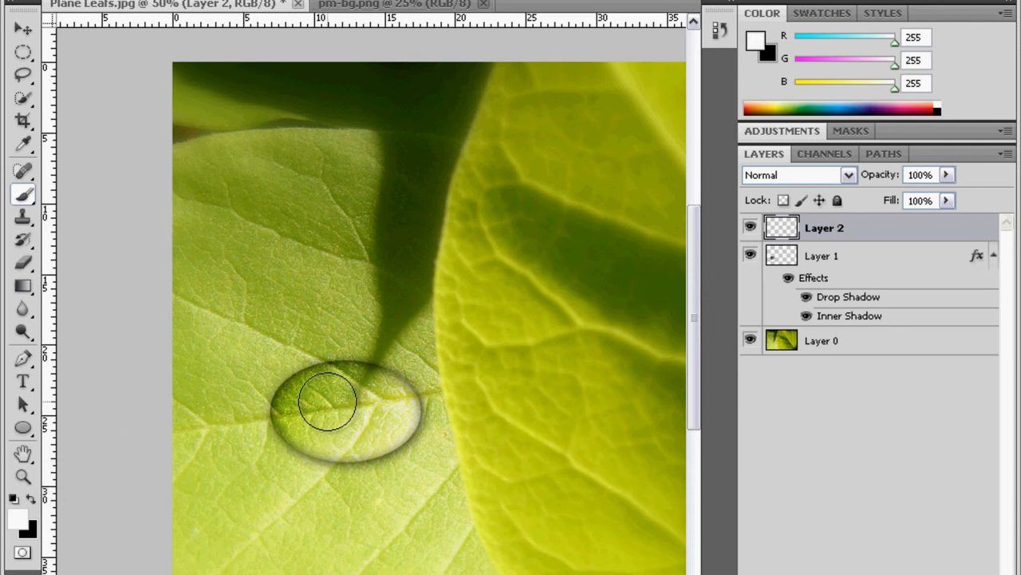
pyautogui.moveTo(322, 399)
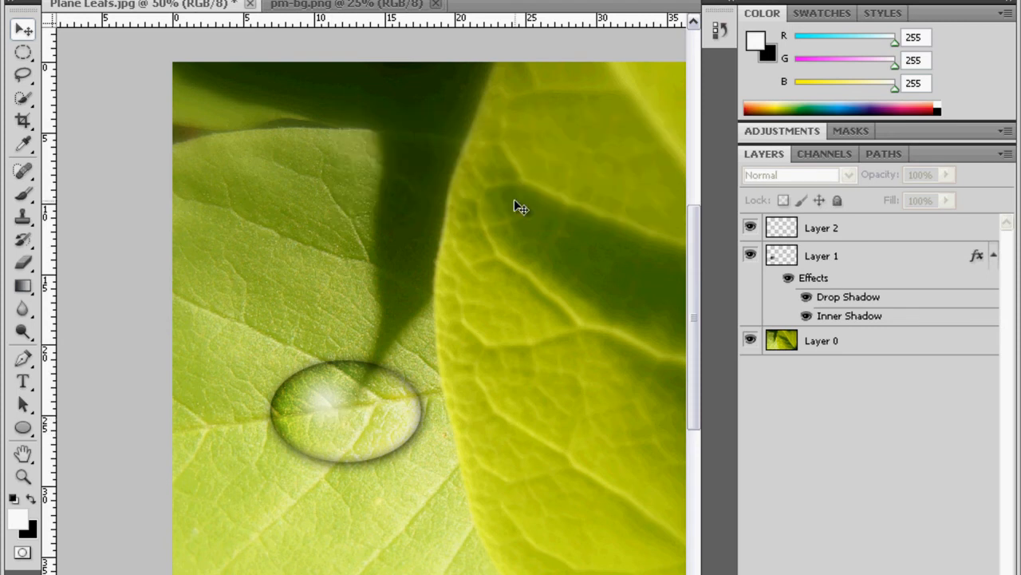
# - Select Layer 2 holding the soft white highlight for its 75% opacity adjustment
pyautogui.click(820, 227)
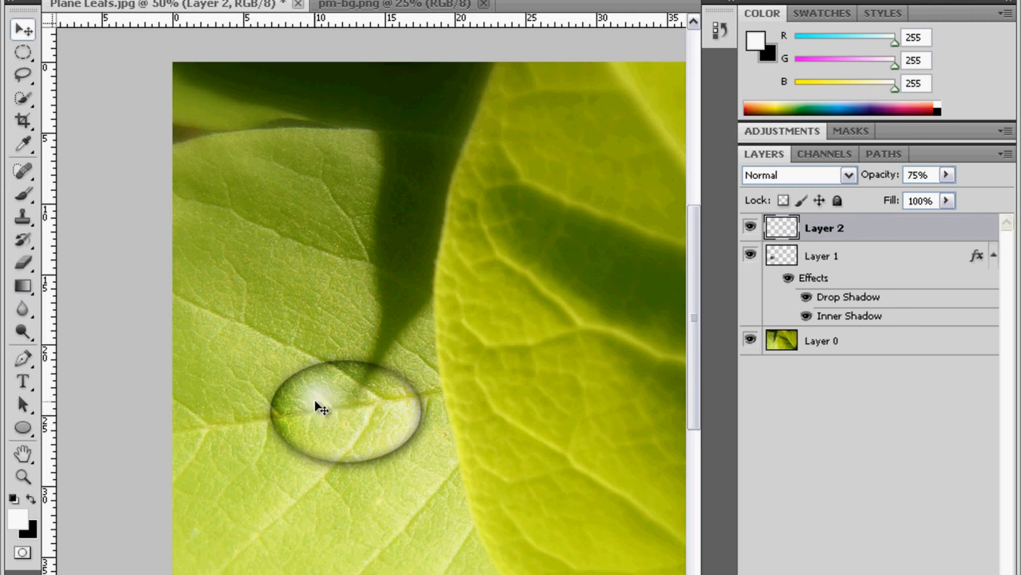
pyautogui.moveTo(402, 10)
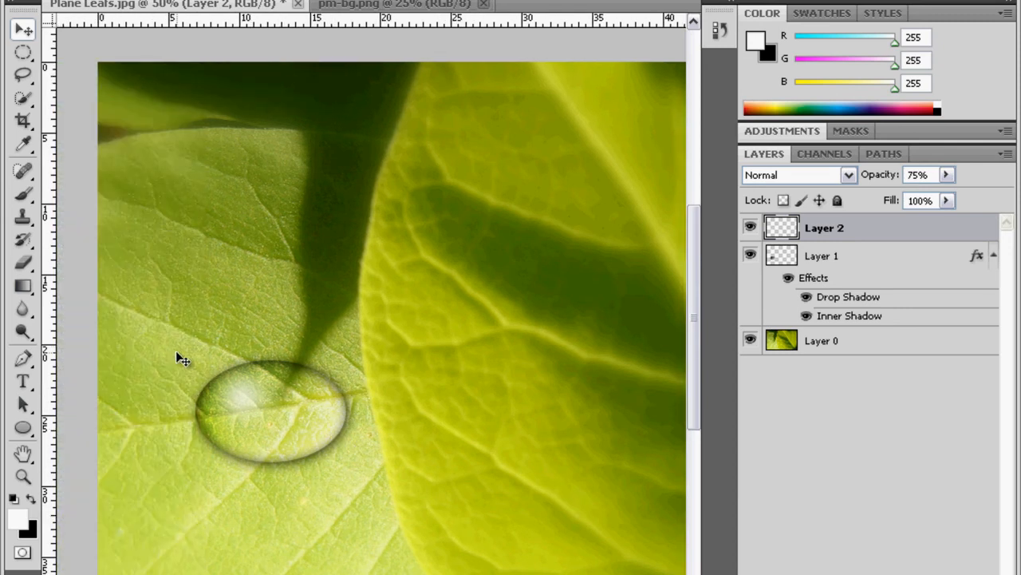
pyautogui.moveTo(826, 271)
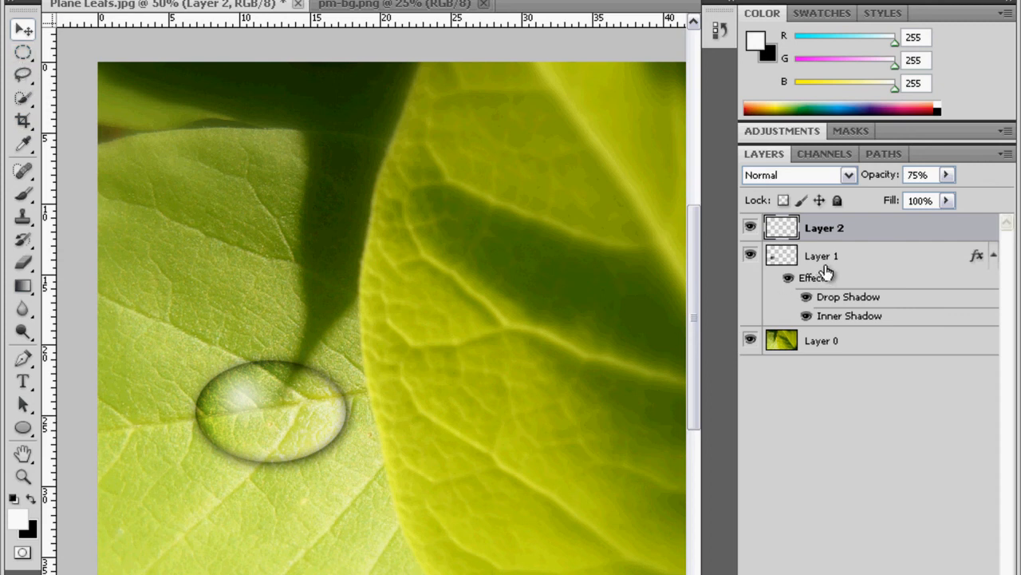
pyautogui.moveTo(833, 268)
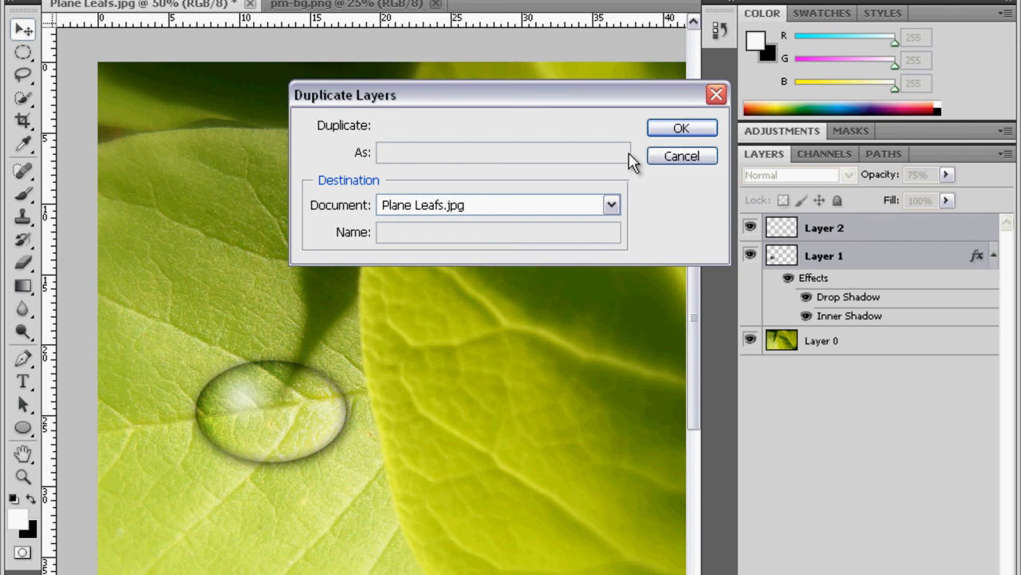
# - Confirm duplicating Layer 1 and Layer 2 into copies for a second drop
pyautogui.click(680, 127)
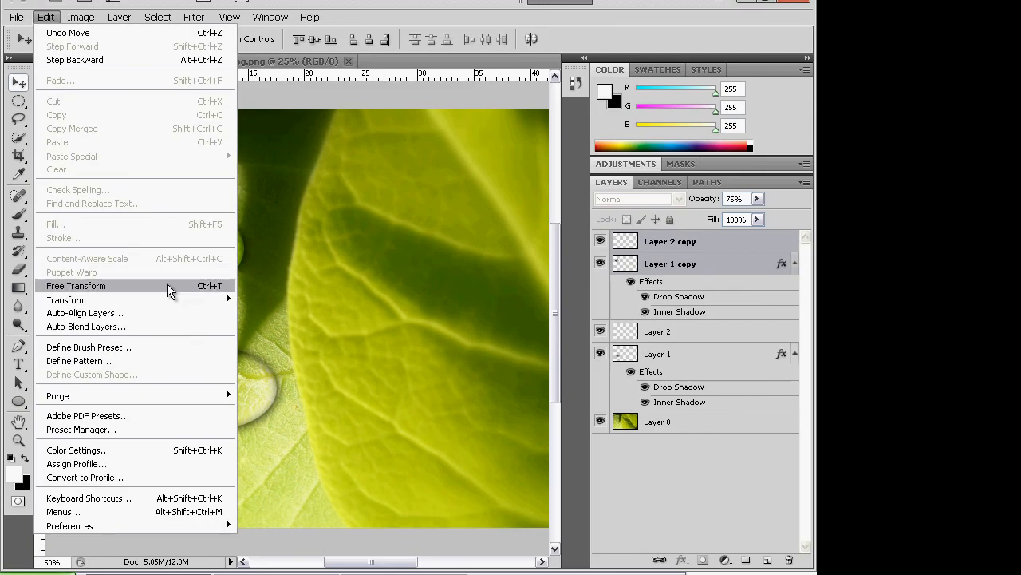
pyautogui.moveTo(188, 291)
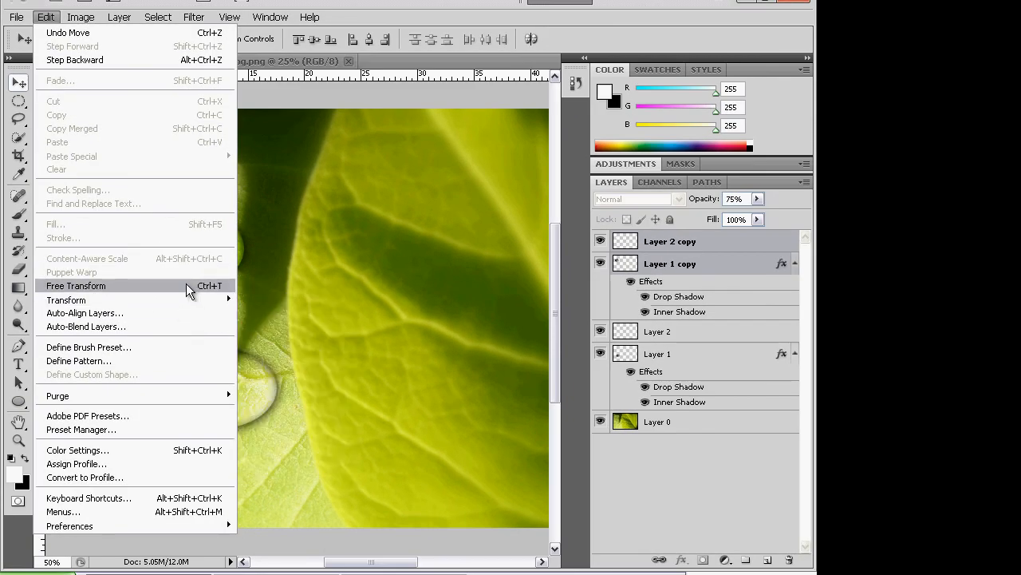
# - Free Transform the copies smaller, move them beside the big drop, and apply
pyautogui.click(77, 286)
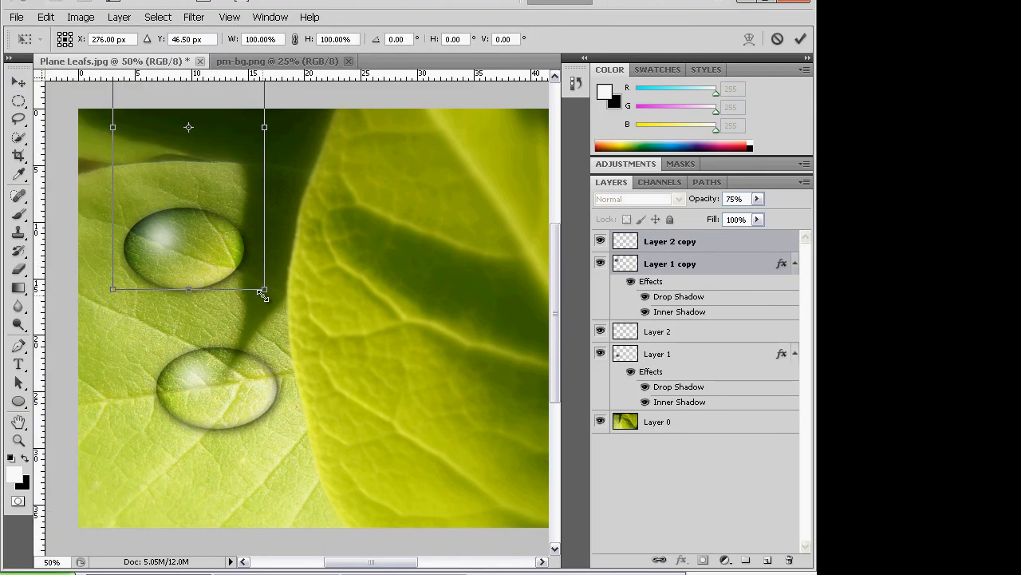
pyautogui.moveTo(263, 290); pyautogui.dragTo(240, 311)
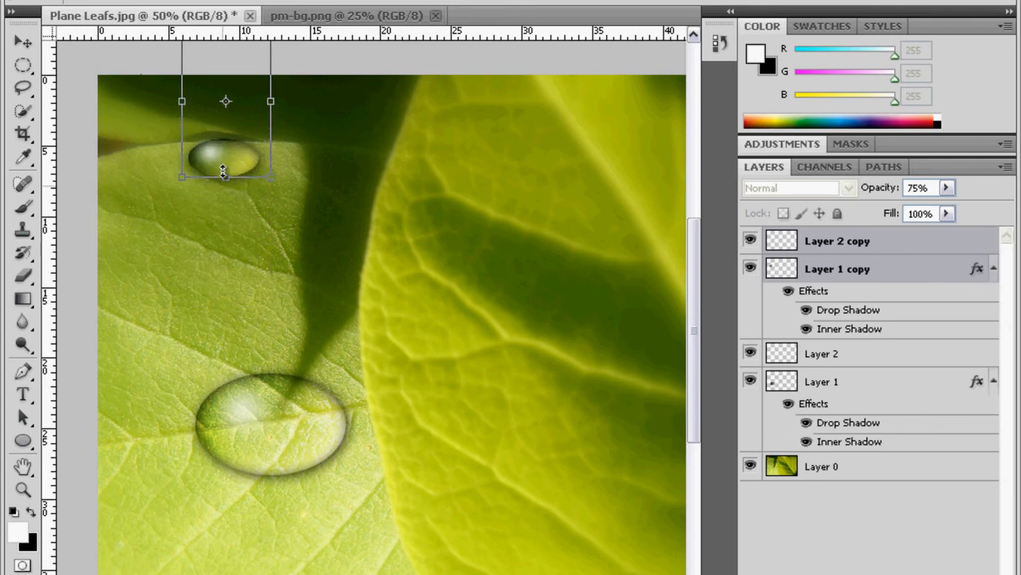
pyautogui.moveTo(227, 156); pyautogui.dragTo(335, 375)
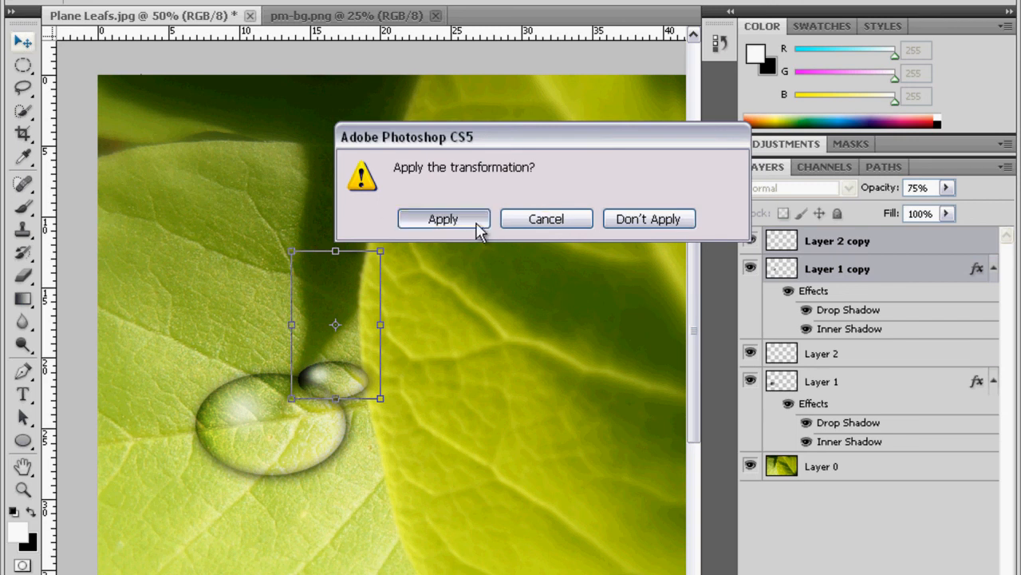
pyautogui.click(443, 218)
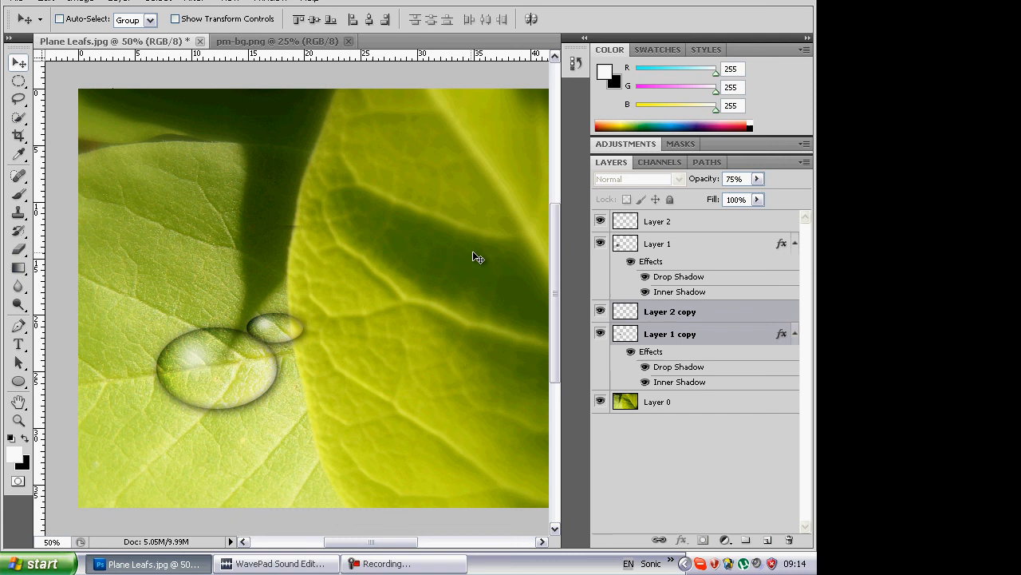
# - Scroll the Layers panel while moving the copy layers below Layer 1
pyautogui.scroll(-3)
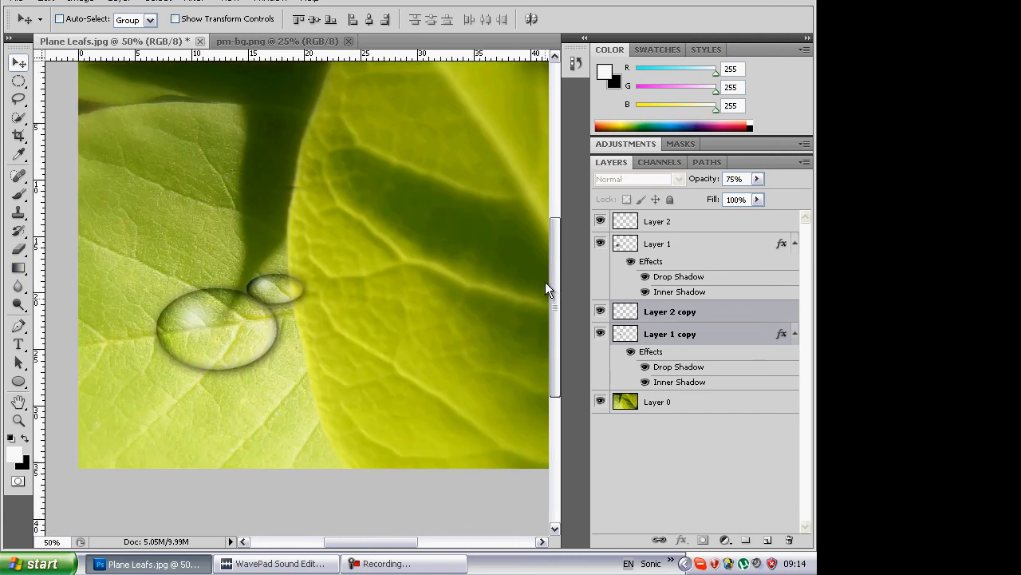